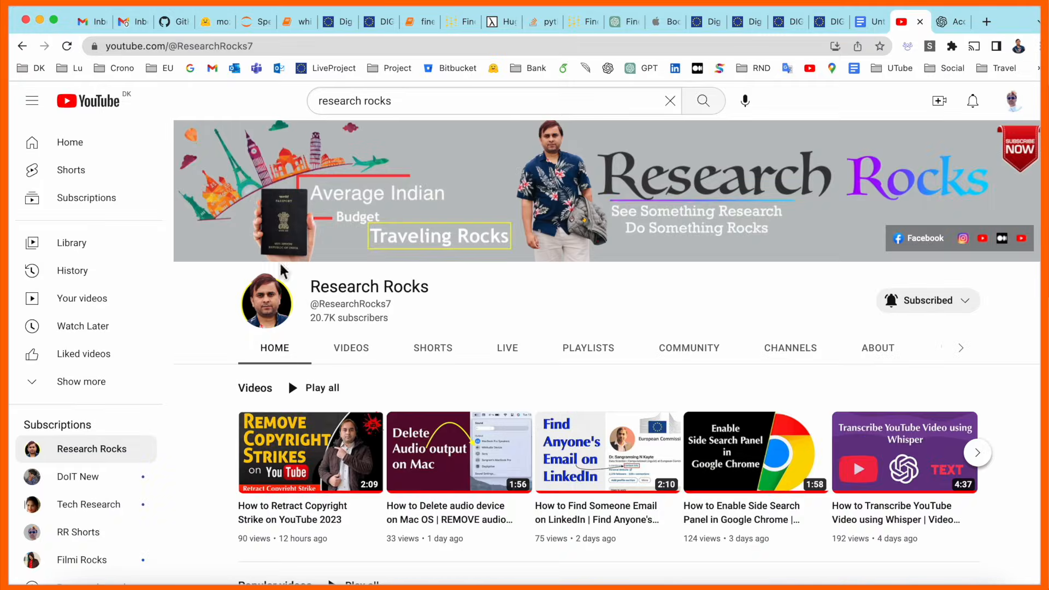
Switch from the Research Rocks YouTube channel to Google Drive's My Drive.
double_click(370, 286)
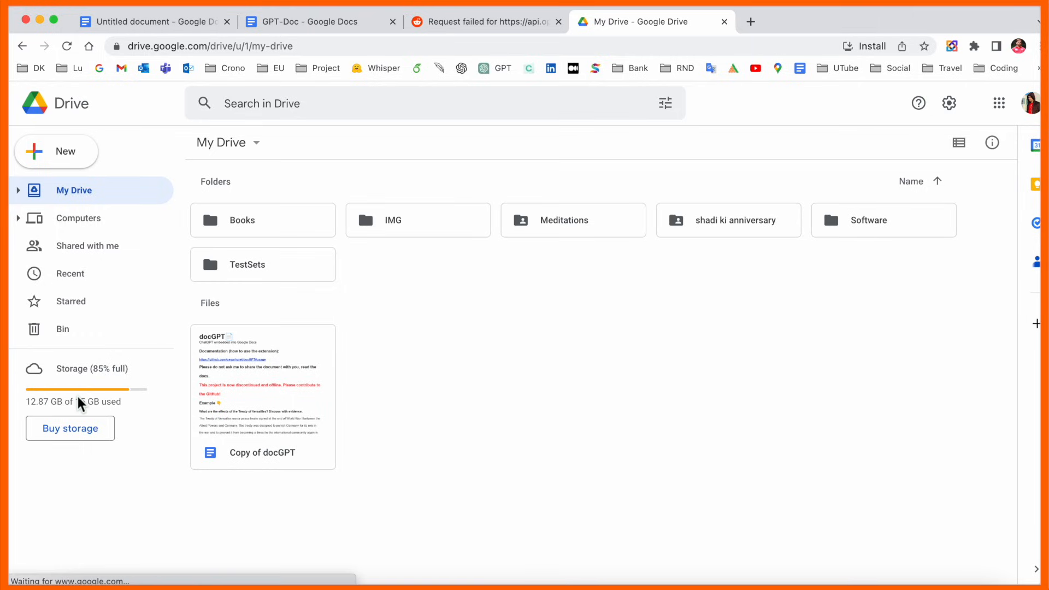
Remove the 'shadi ki anniversary' folder from My Drive and view it in the Bin.
click(727, 219)
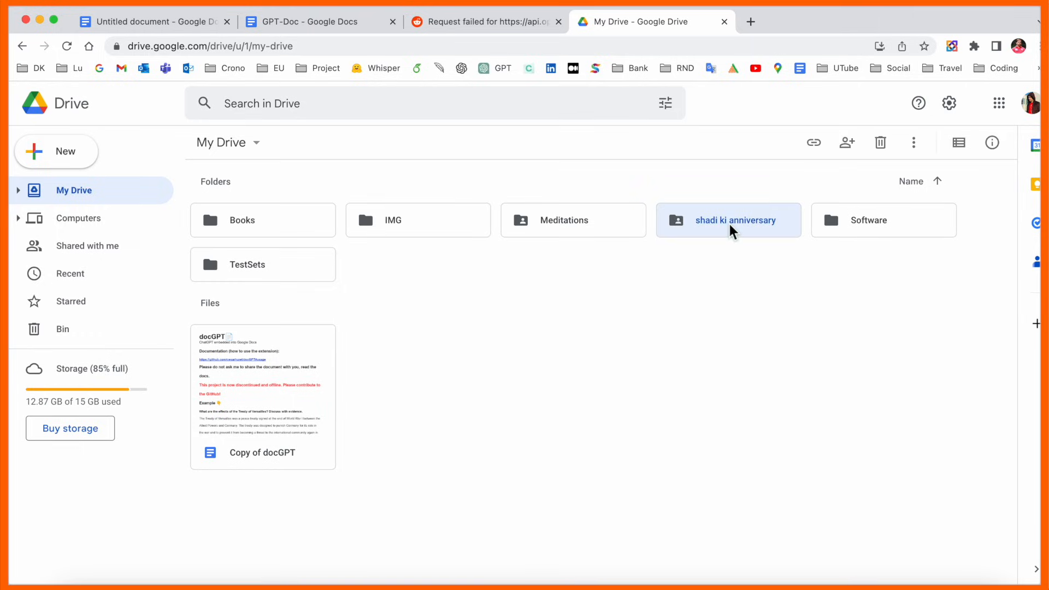
mouse_move(756, 238)
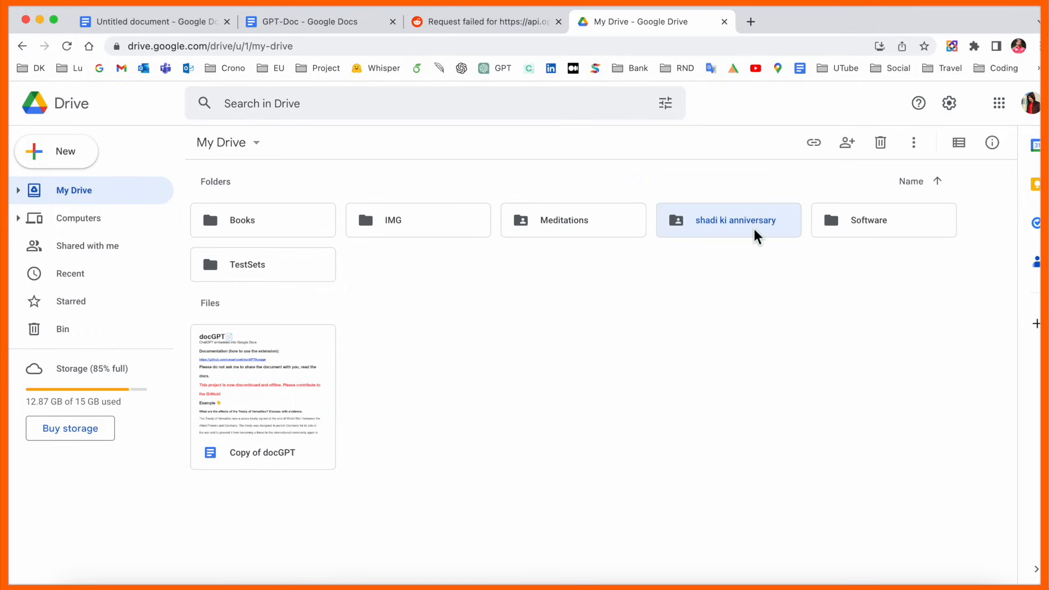
right_click(728, 220)
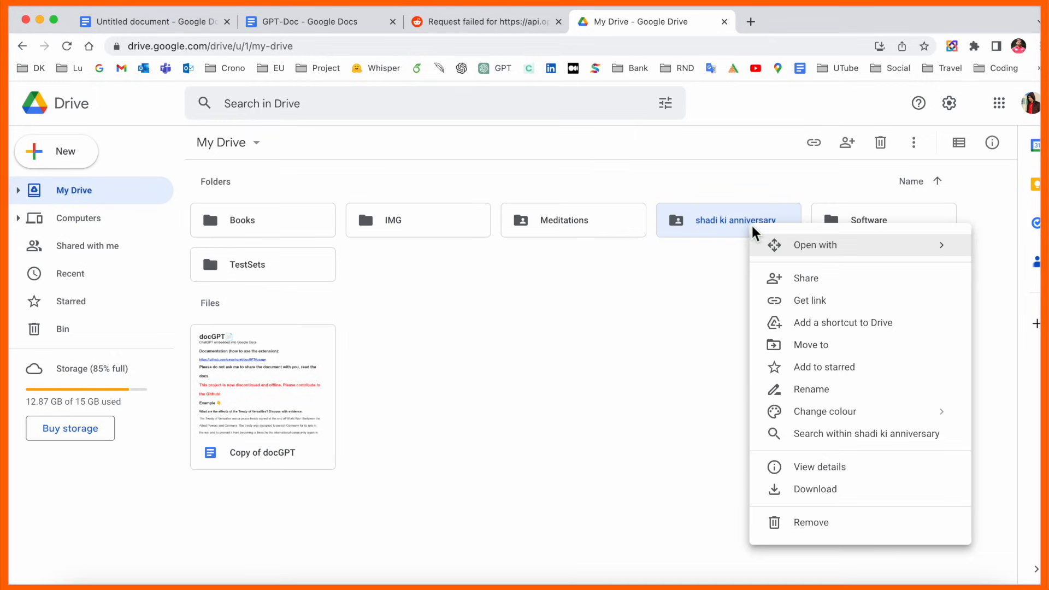
click(809, 521)
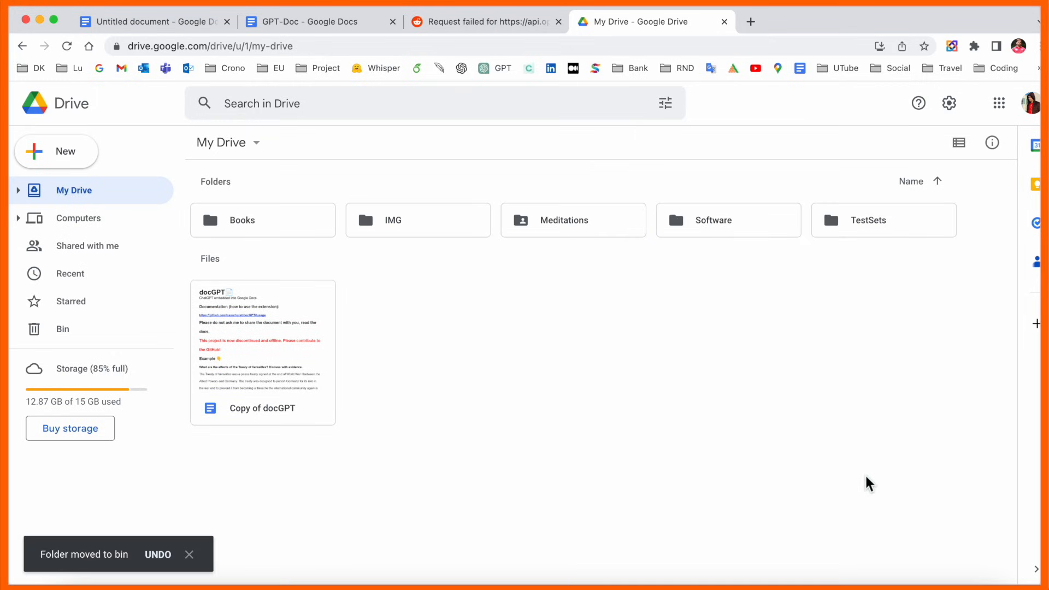
click(62, 328)
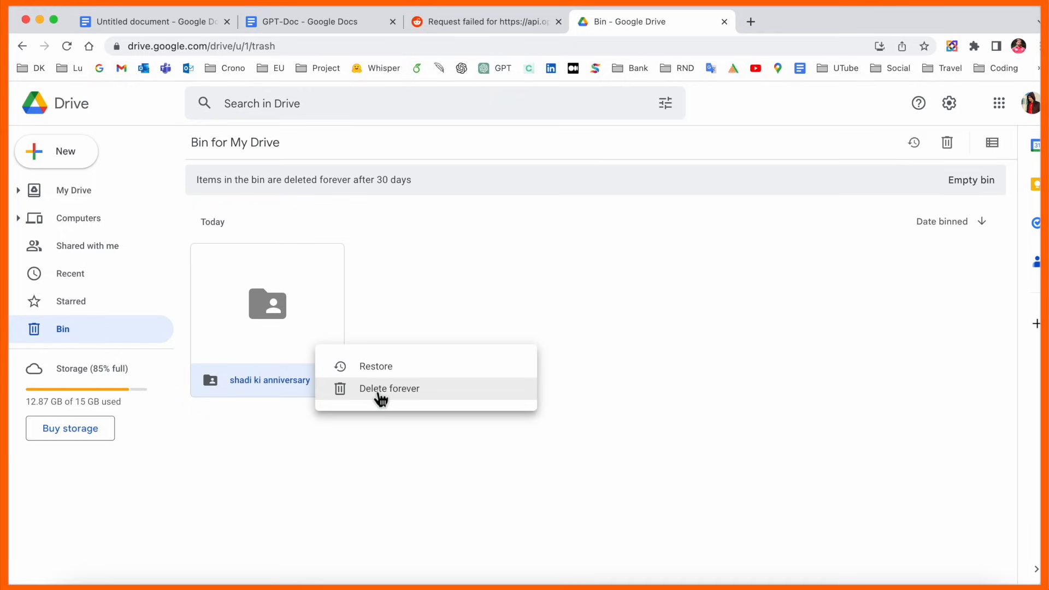
Delete 'shadi ki anniversary' forever, refresh to update storage, then go to Google search.
click(388, 388)
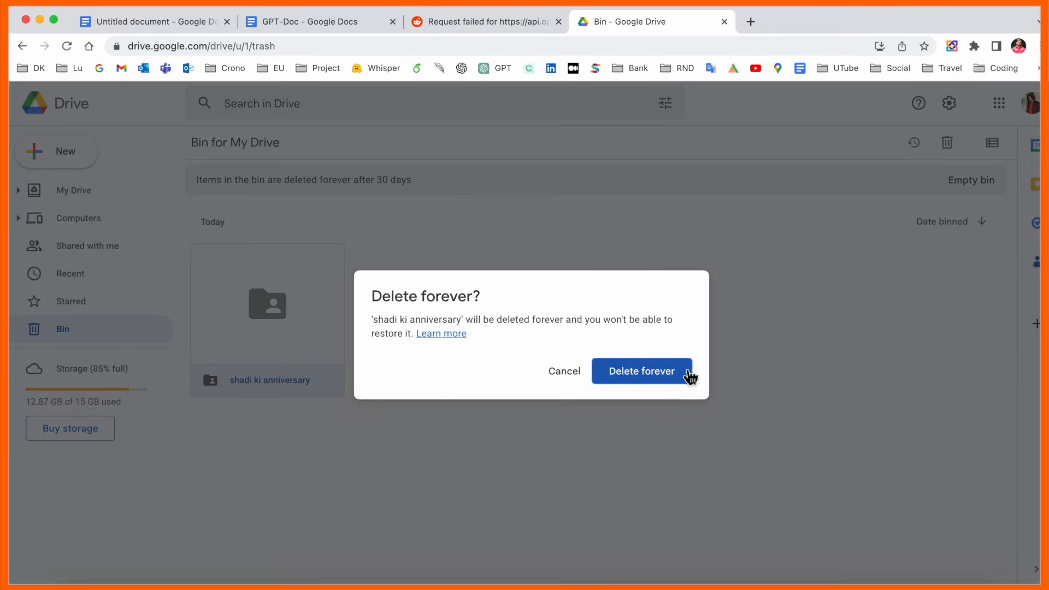
click(640, 372)
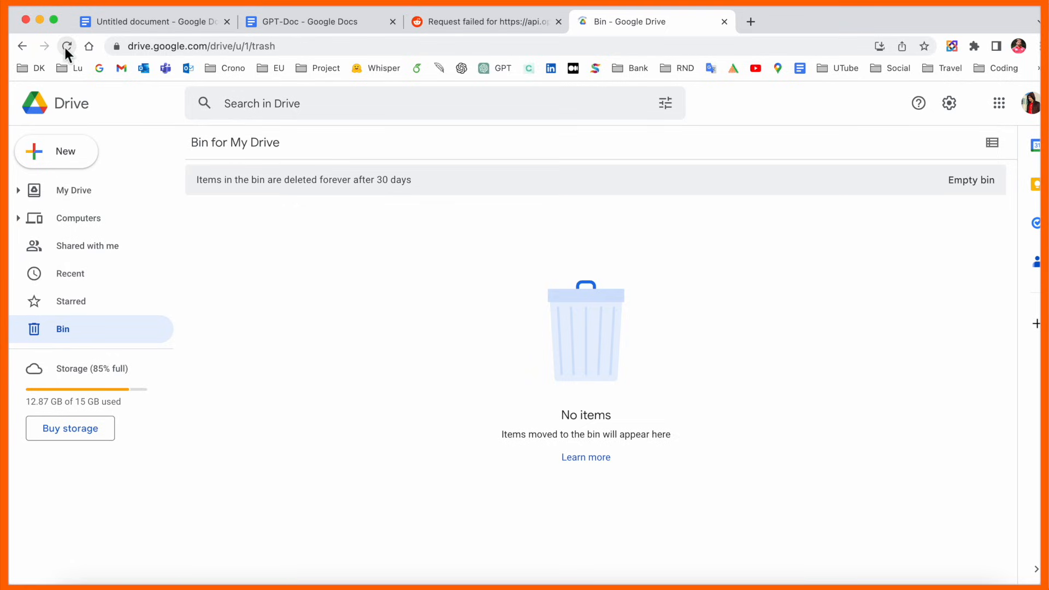
click(67, 46)
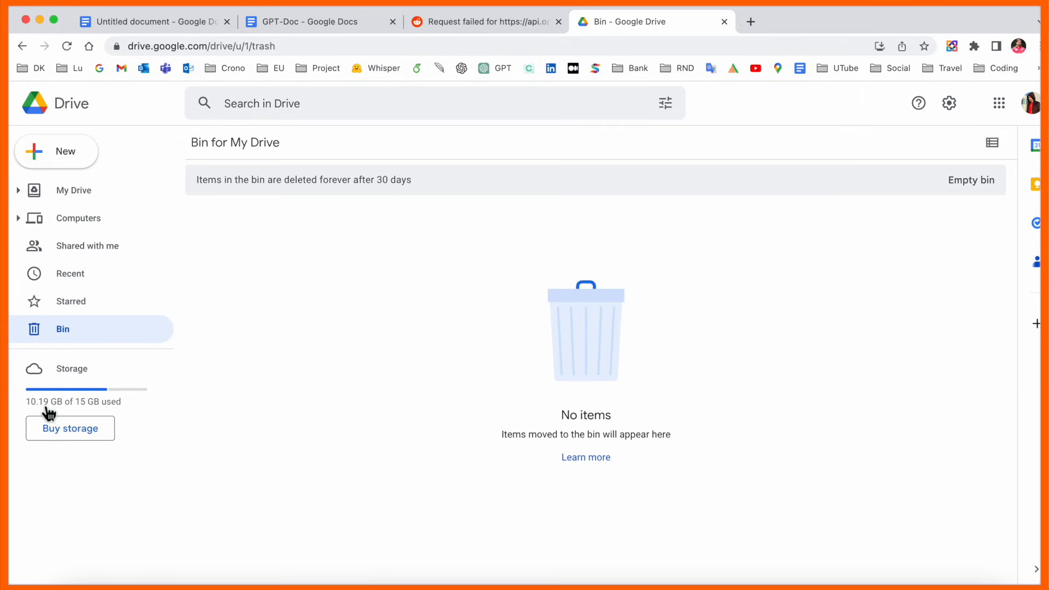
mouse_move(170, 417)
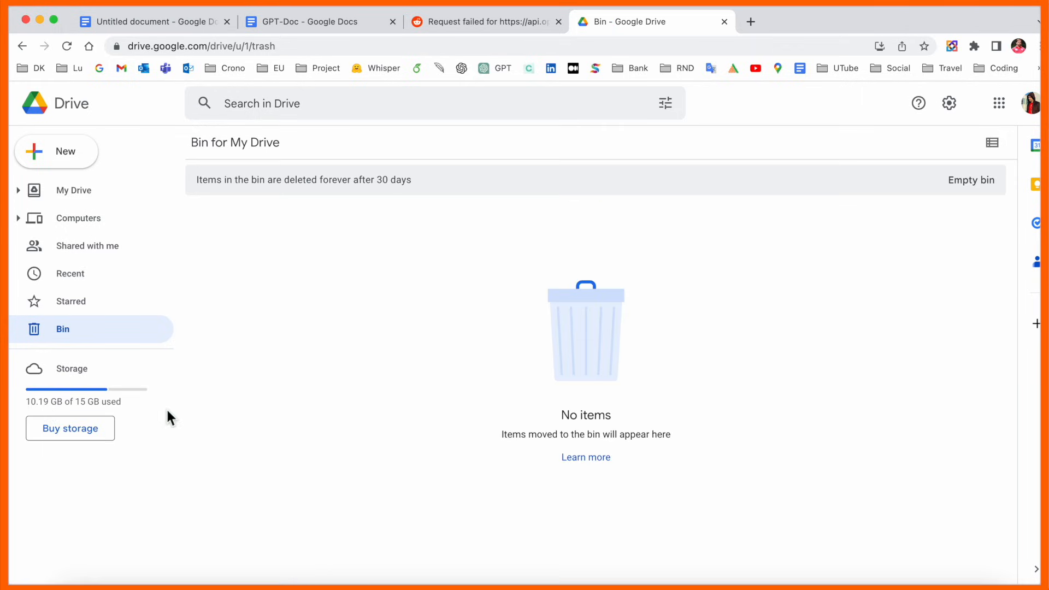
click(74, 190)
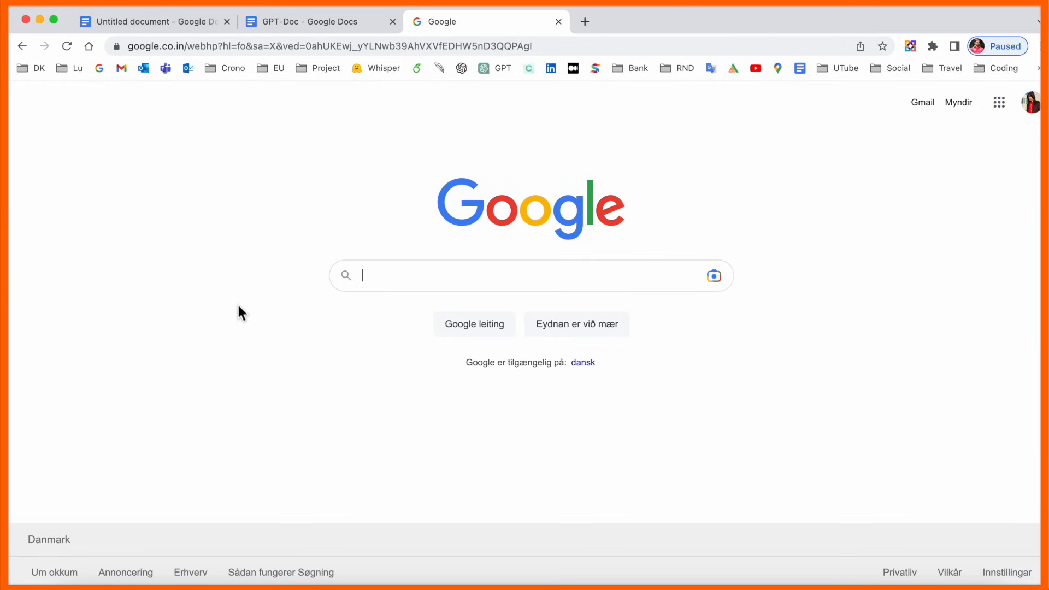
Search 'google drive file recovery request' and open the 'Delete and restore files in Google Drive' article.
text(google drive file recovery request)
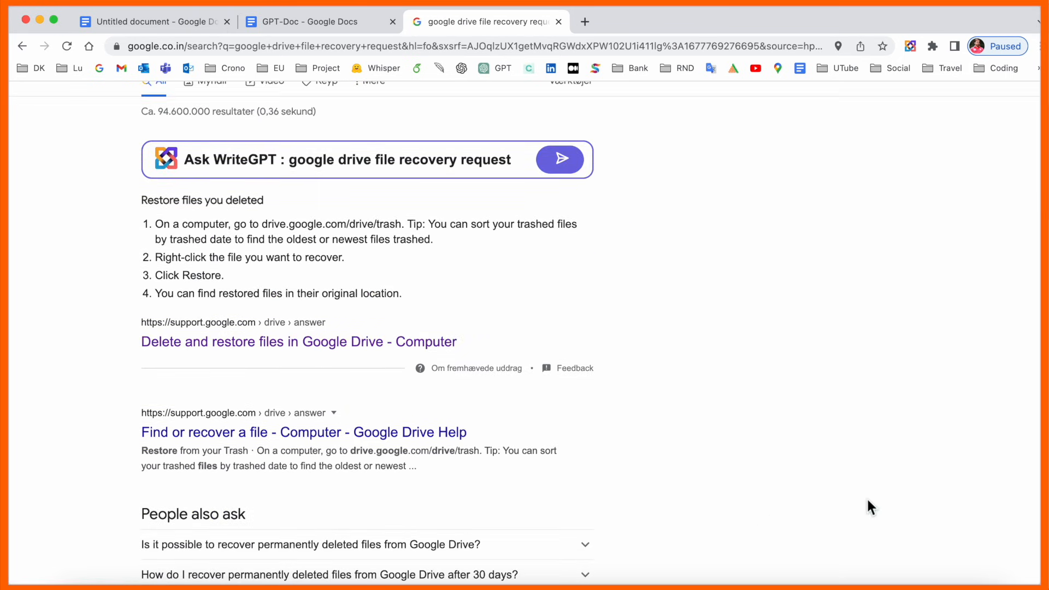
mouse_move(189, 342)
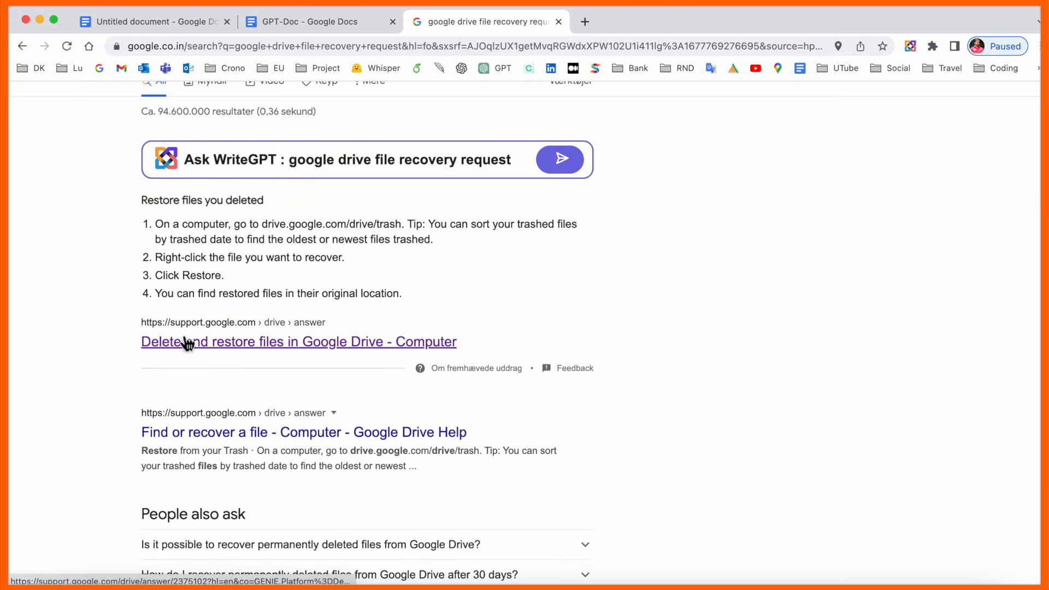
mouse_move(293, 358)
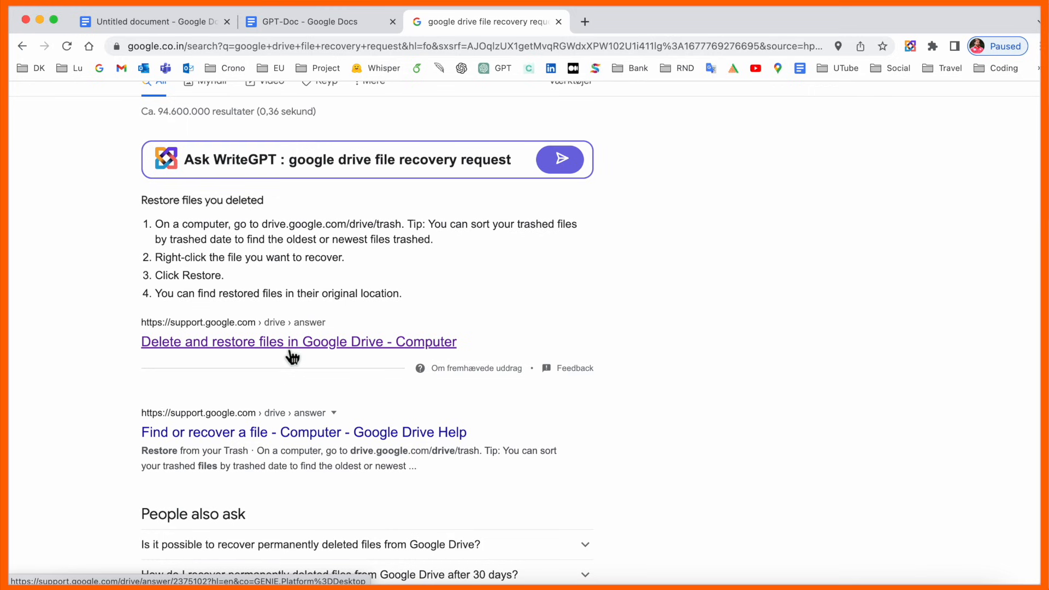
click(298, 342)
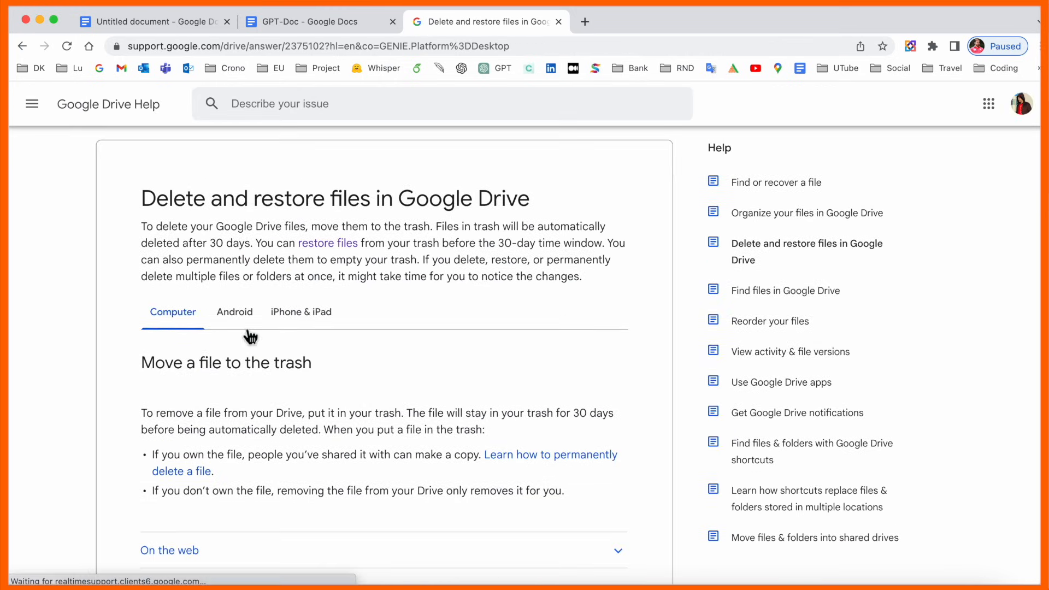
mouse_move(294, 325)
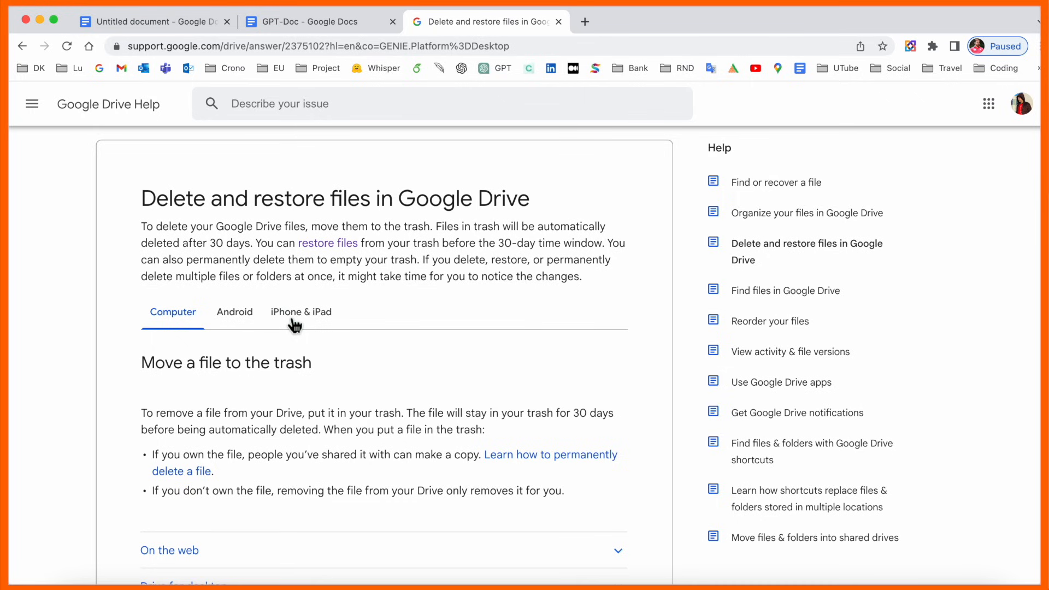
Scroll to Request file recovery, then sign in with the owning account and password.
scroll(down, 3)
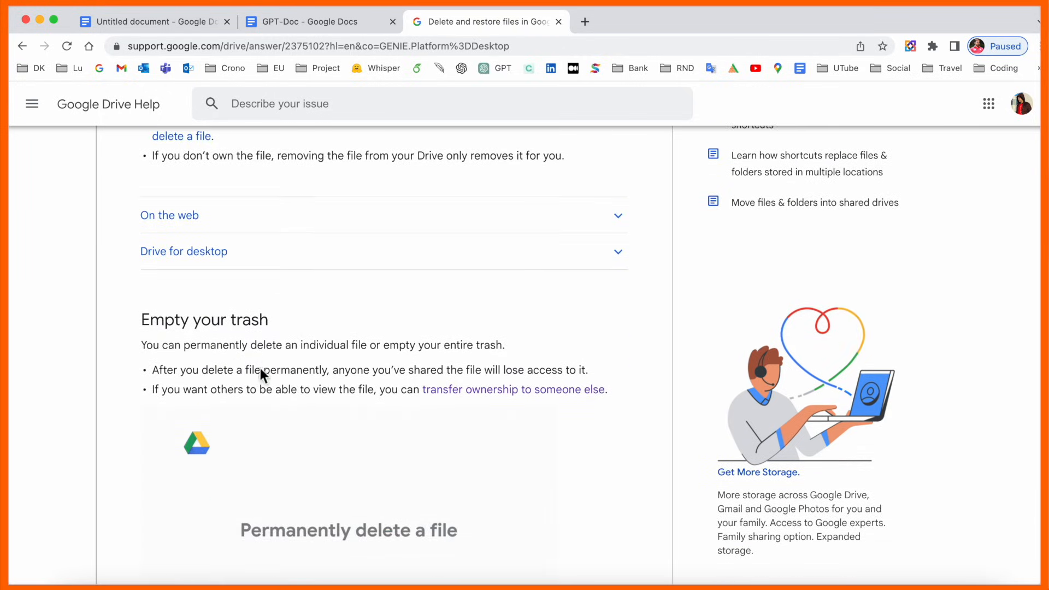
scroll(down, 3)
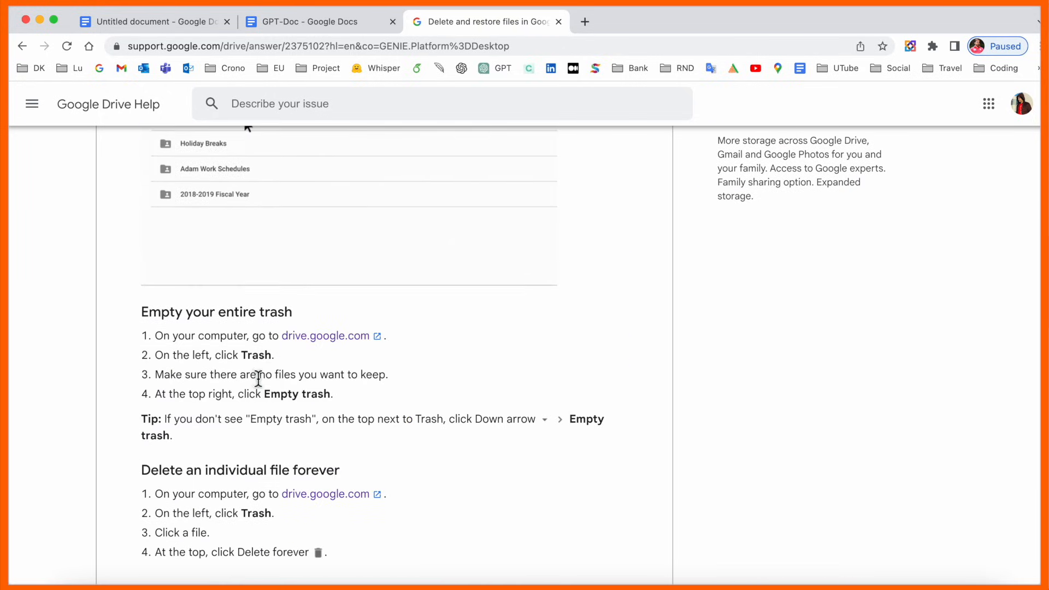
scroll(down, 3)
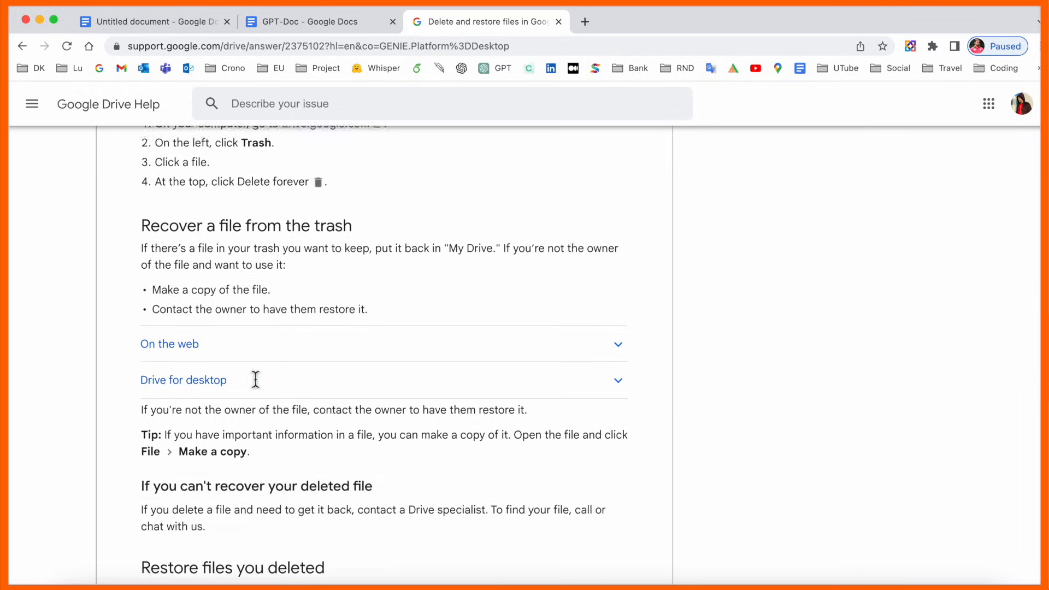
scroll(down, 3)
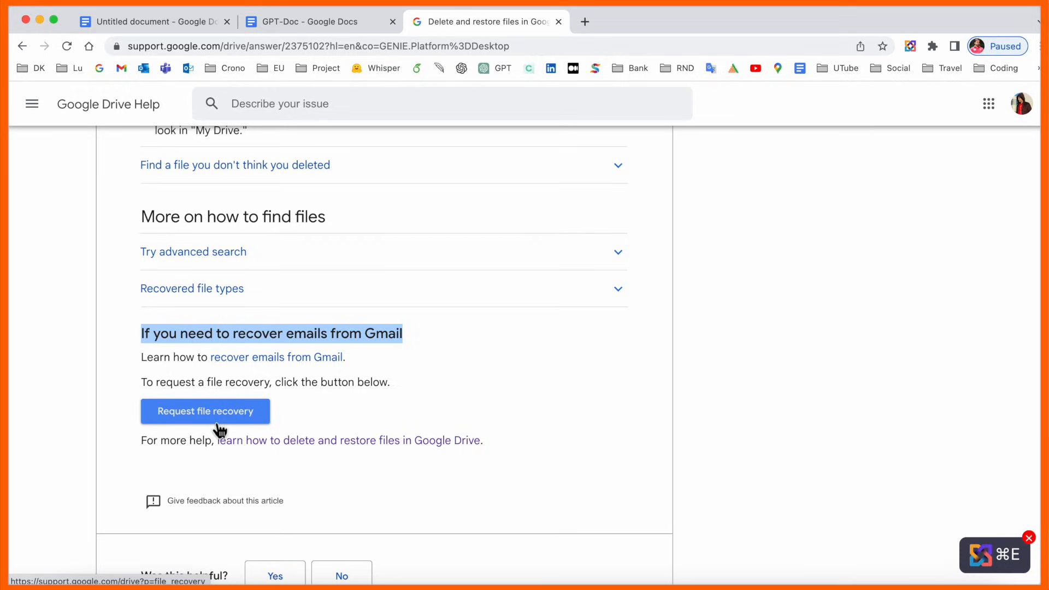
click(204, 411)
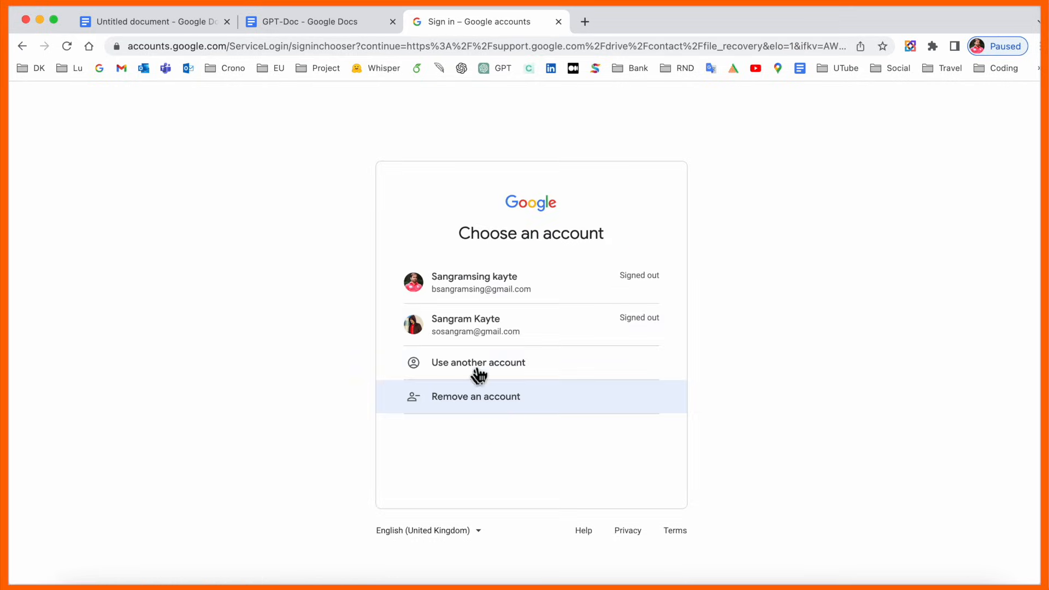
click(465, 324)
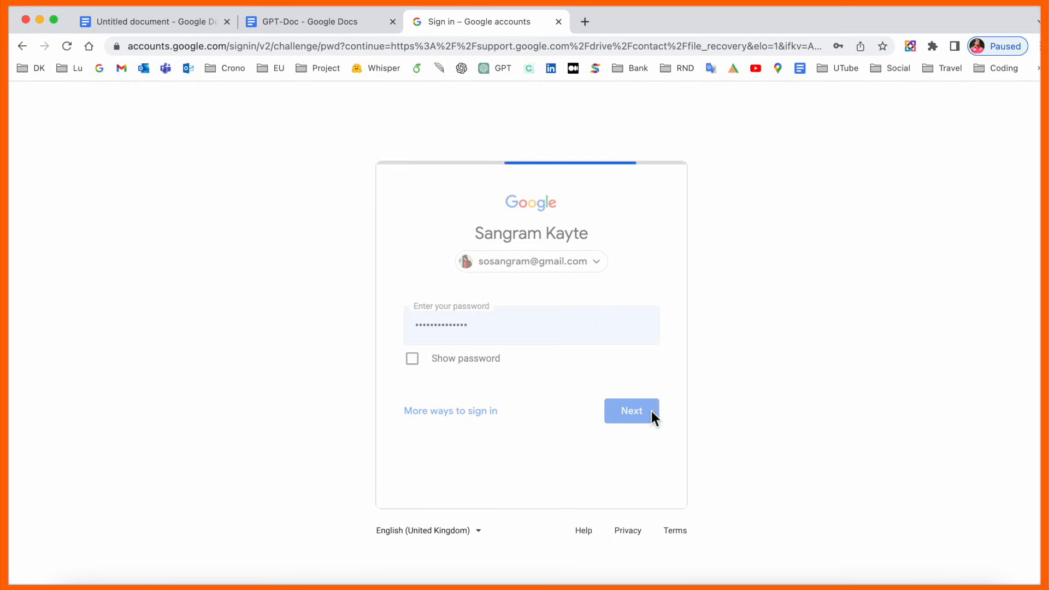
click(630, 410)
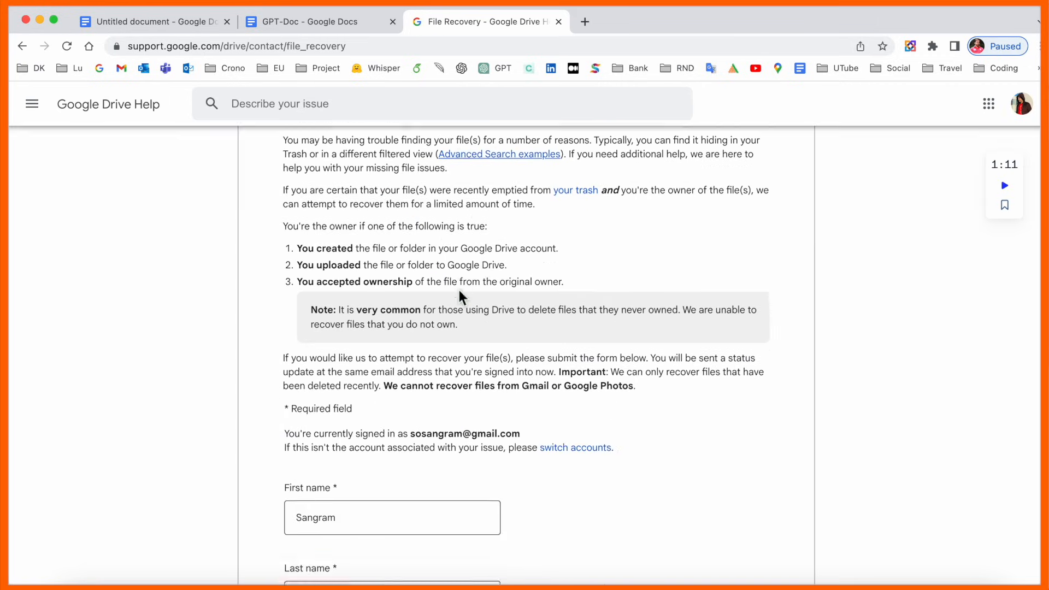
Choose 'Photos and Videos saved in Google Drive' as the file type and submit the request.
scroll(down, 3)
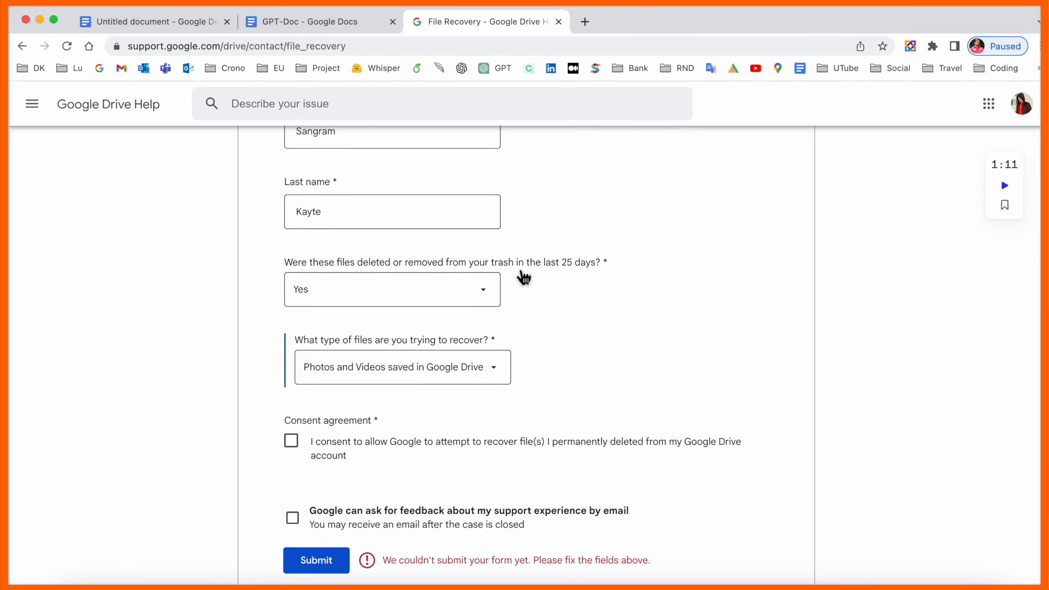
click(402, 367)
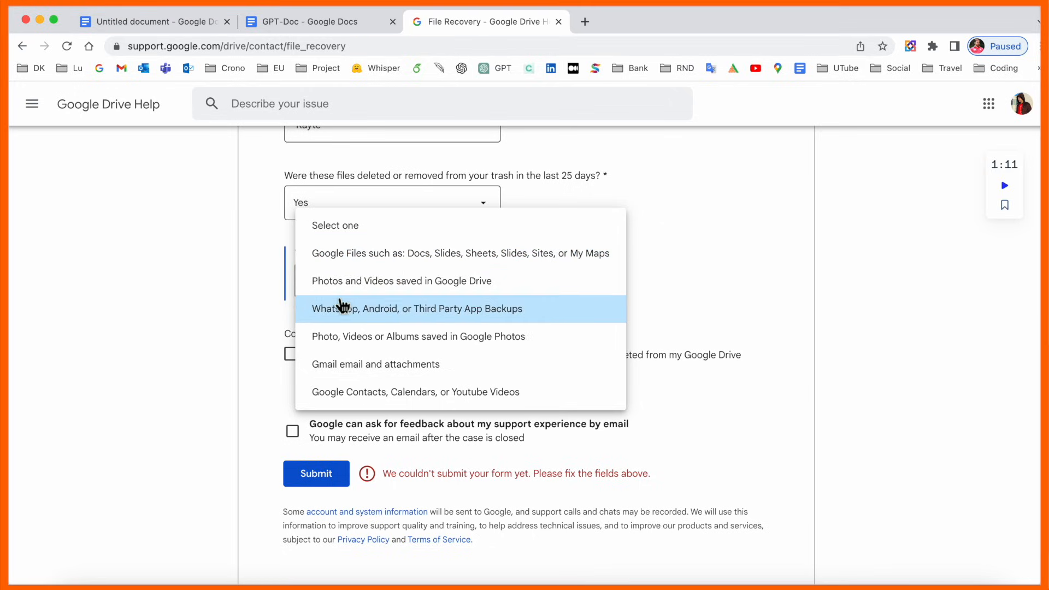
mouse_move(351, 292)
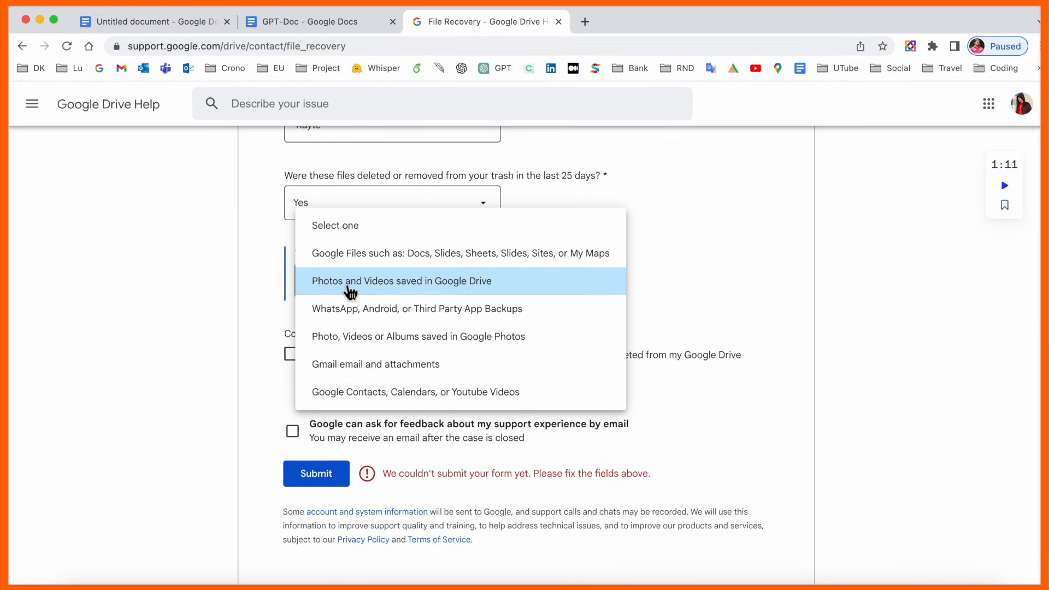
click(399, 280)
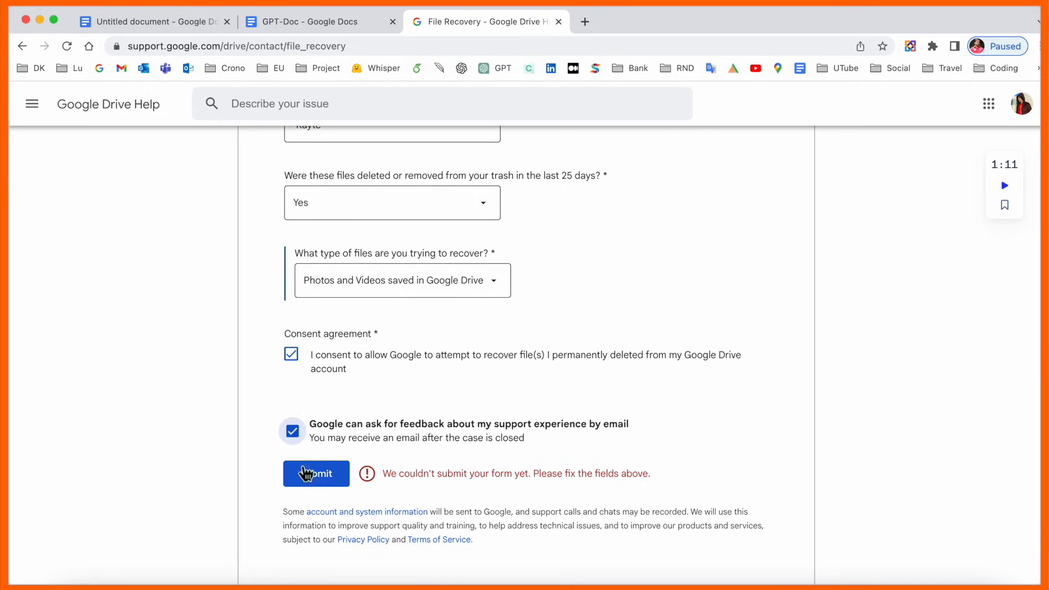
click(315, 473)
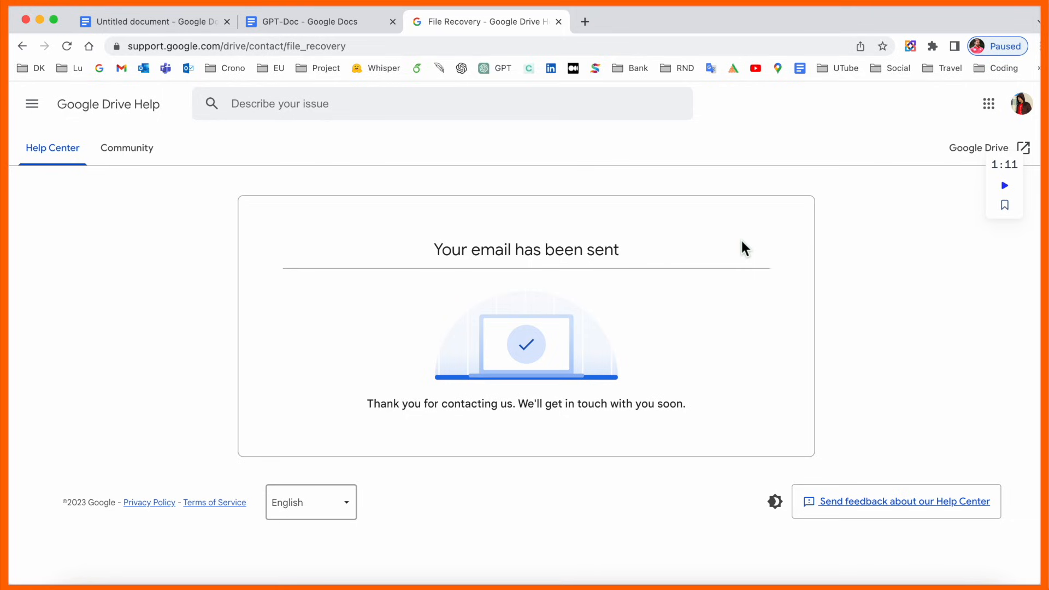
mouse_move(989, 104)
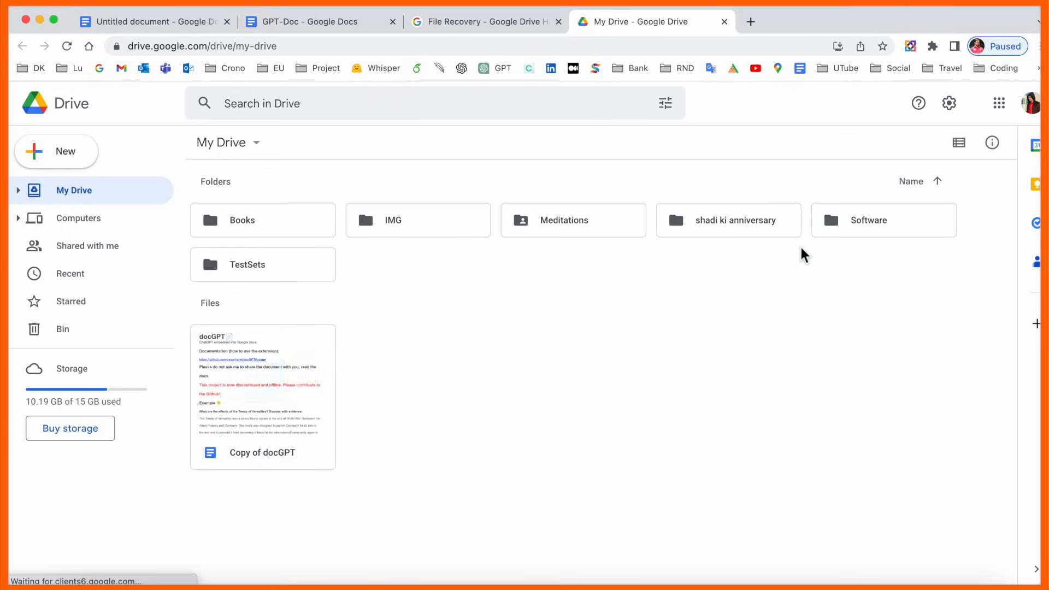
Select and try opening the restored 'shadi ki anniversary' folder, then show its context menu.
click(728, 220)
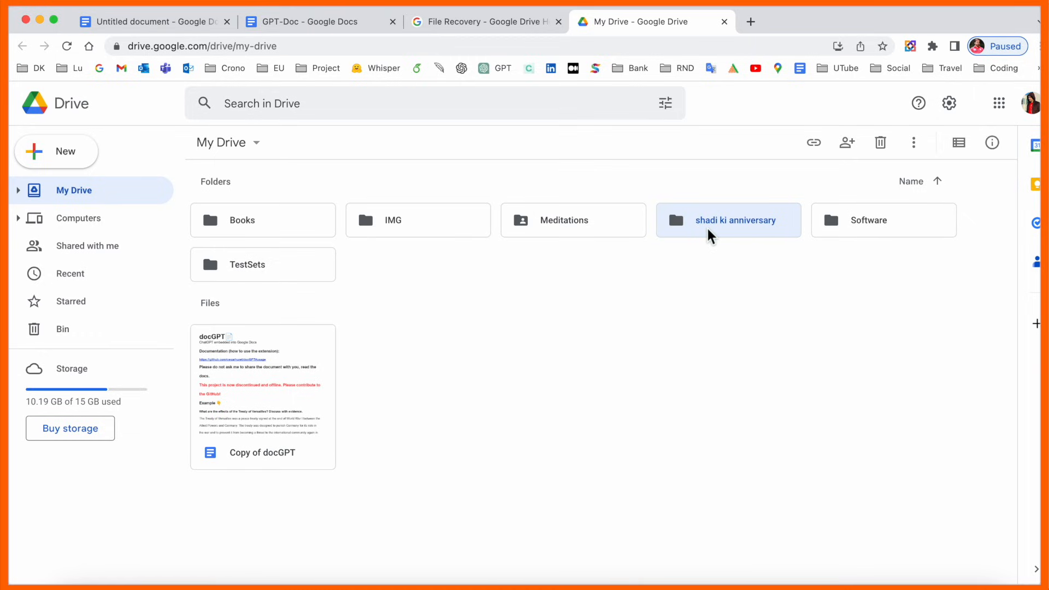
double_click(734, 220)
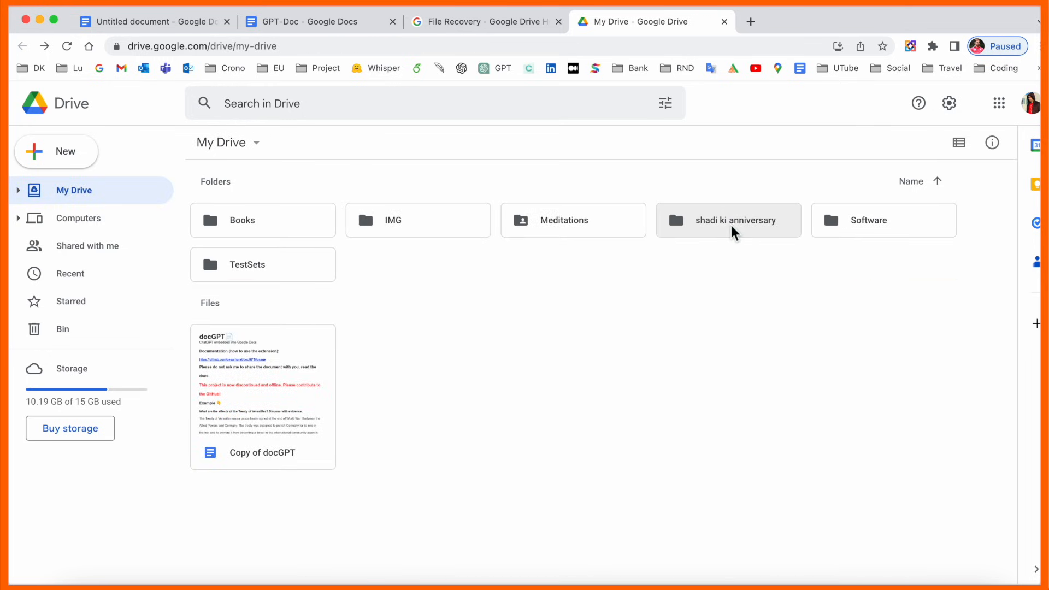
right_click(728, 220)
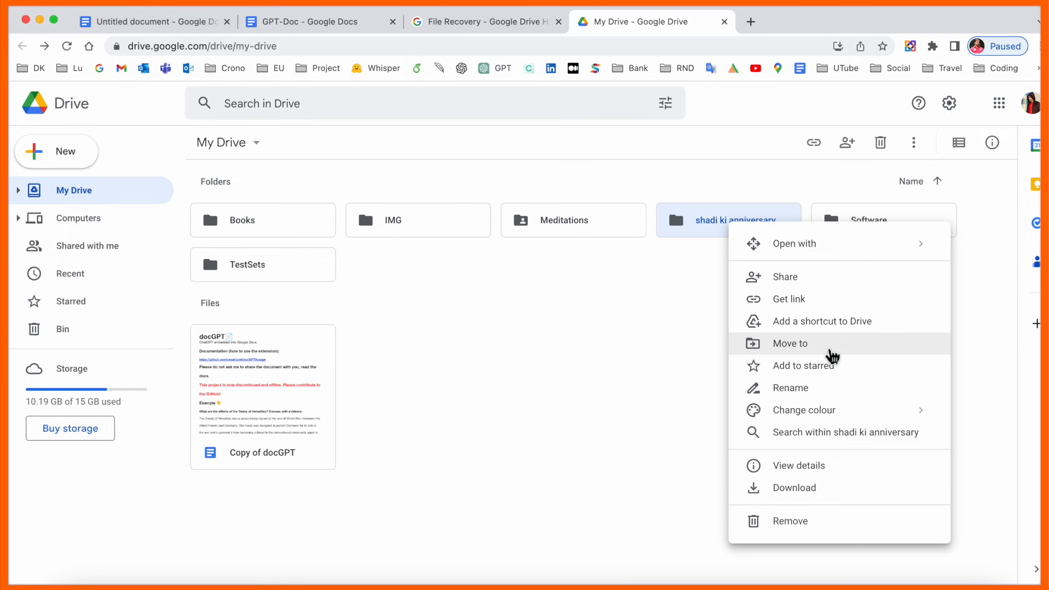